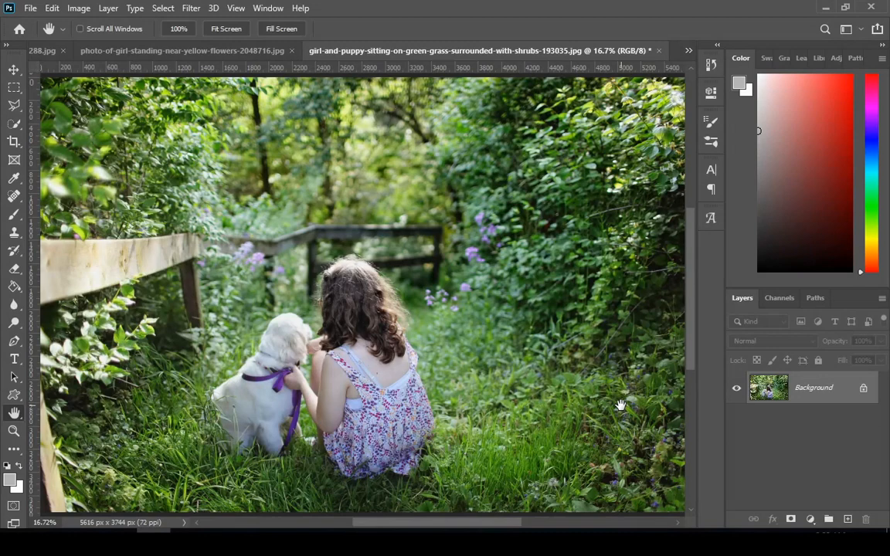
Step: Duplicate the Background of the girl-and-puppy photo into Layer 1 with Ctrl+J
key("Ctrl+j")
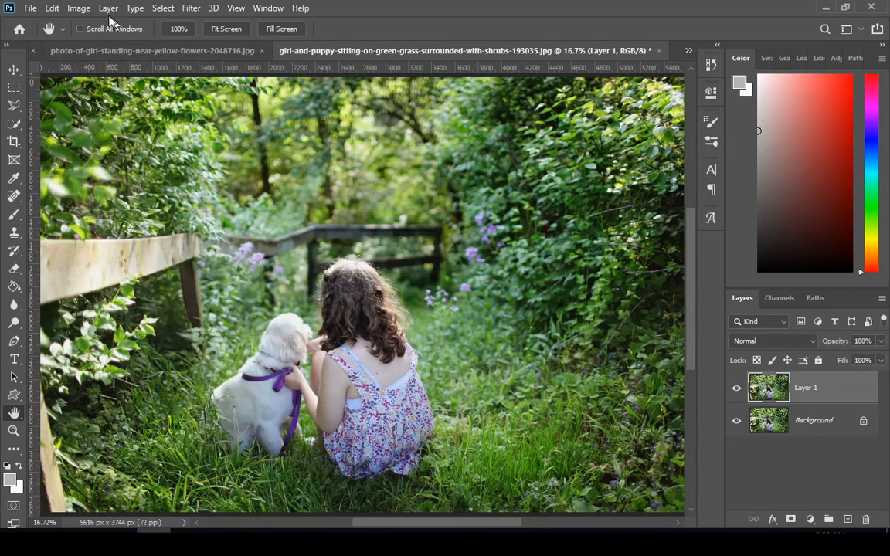
Step: Convert the image to Lab Color mode, choosing Don't Flatten to keep both layers
left_click(79, 7)
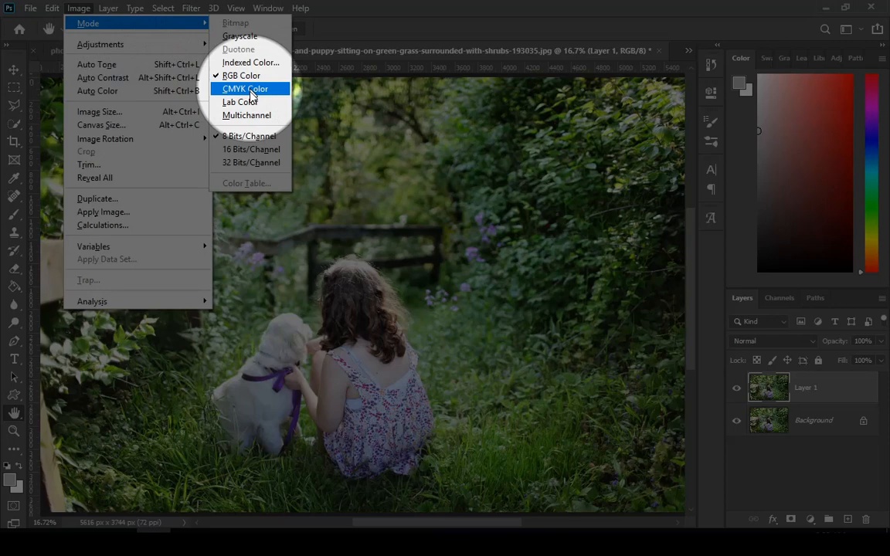
mouse_move(241, 102)
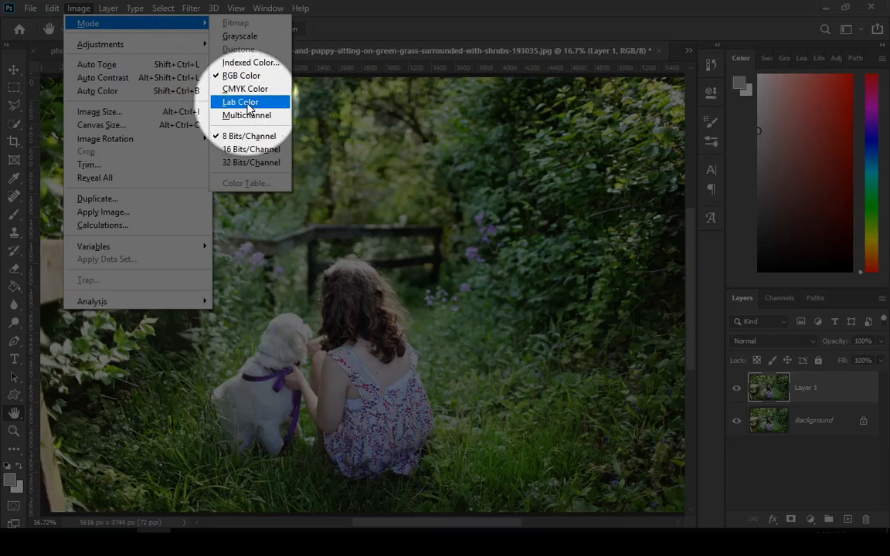
left_click(241, 102)
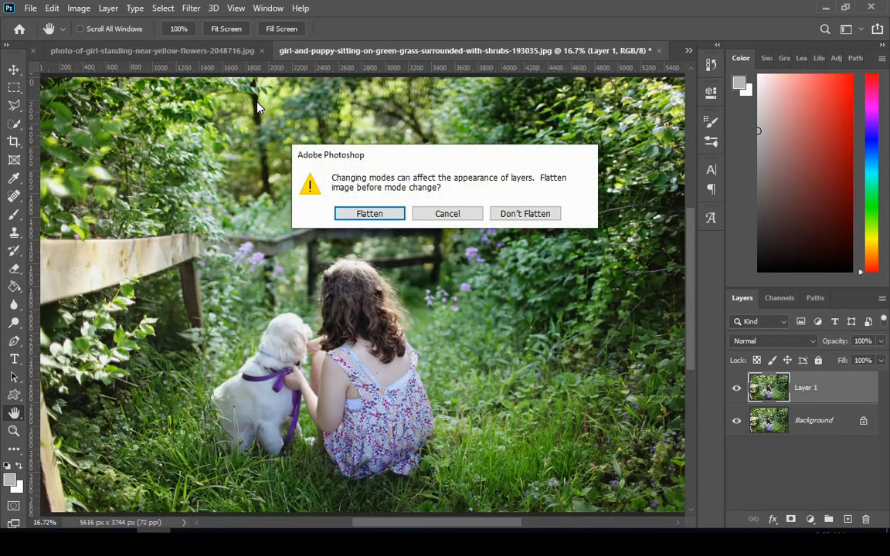
left_click(525, 213)
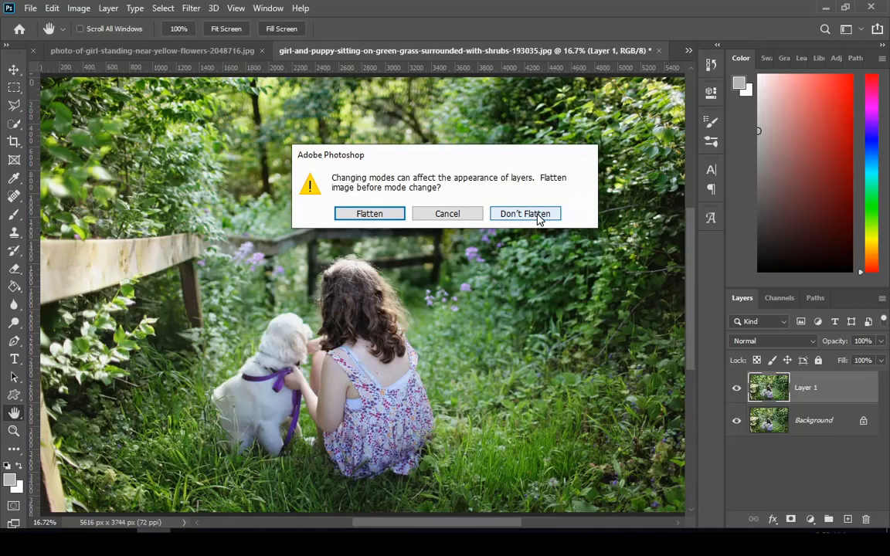
left_click(525, 213)
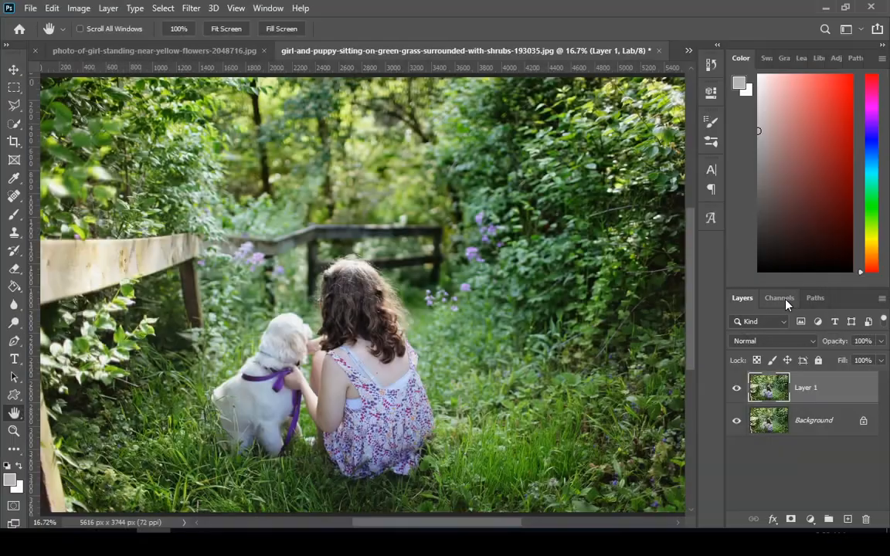
Step: Select and copy the entire a channel, then paste it into the b channel
left_click(778, 296)
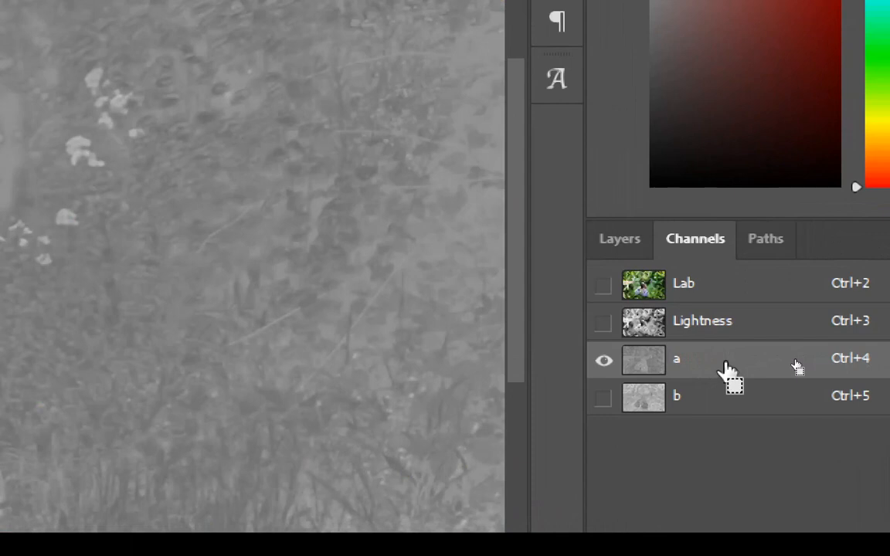
key("ctrl+a")
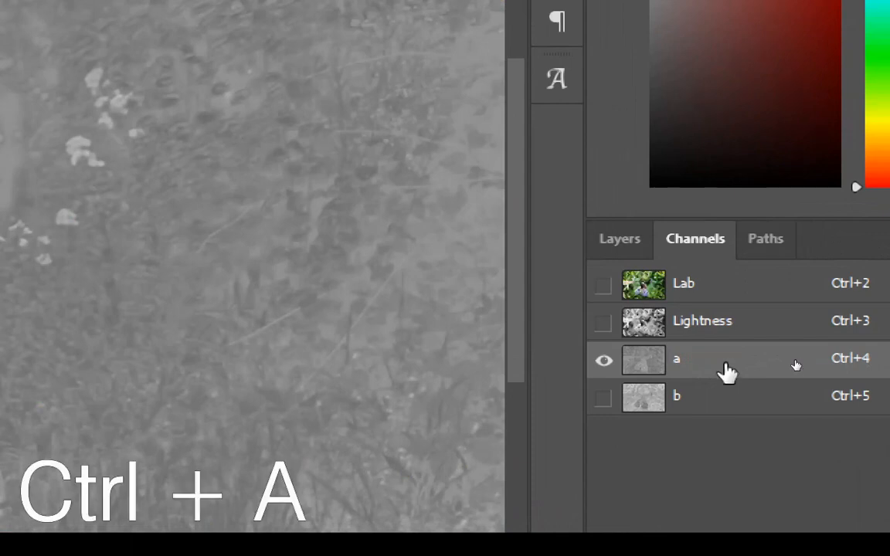
key("ctrl+a")
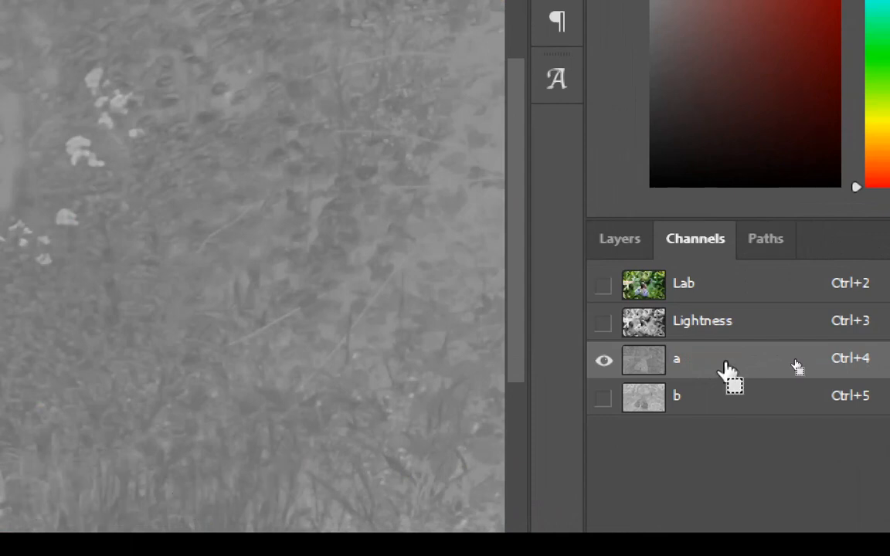
key("ctrl+c")
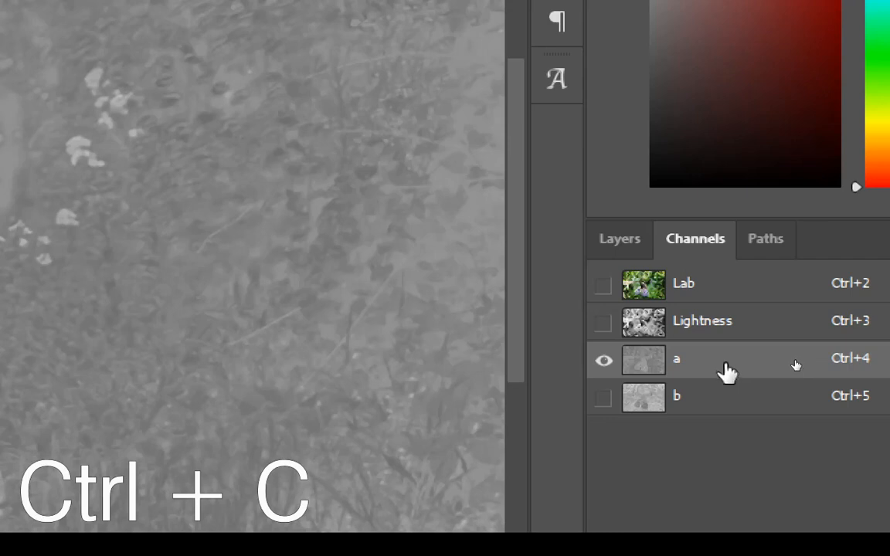
mouse_move(725, 404)
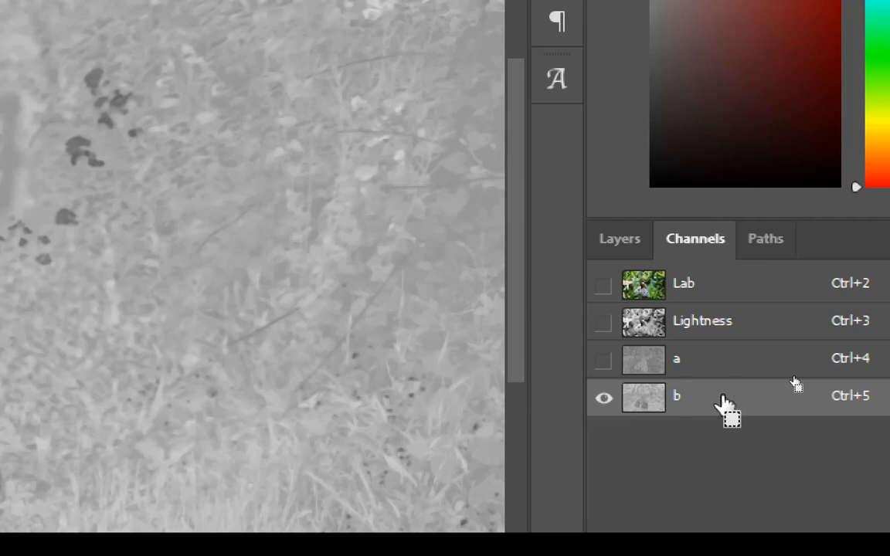
key("ctrl+v")
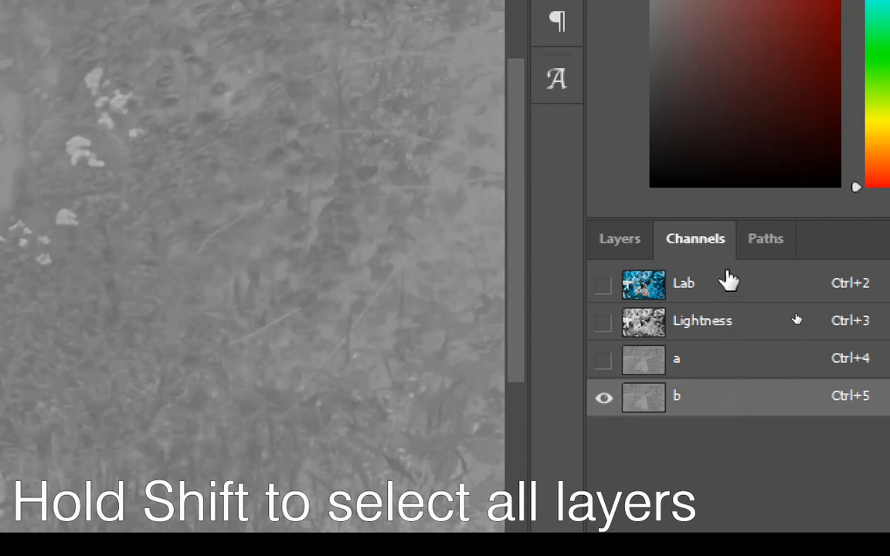
Step: Show the combined Lab composite again and clear the selection with Ctrl+D
left_click(602, 284)
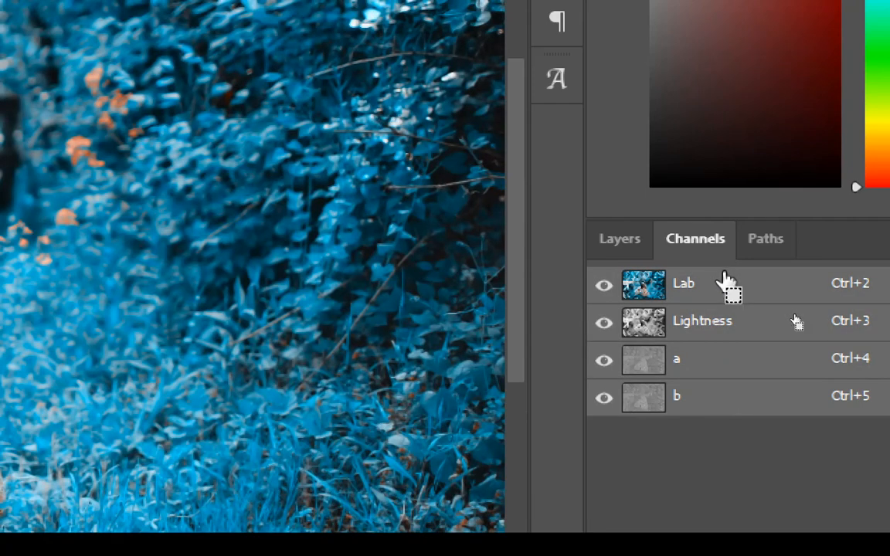
key("Ctrl+d")
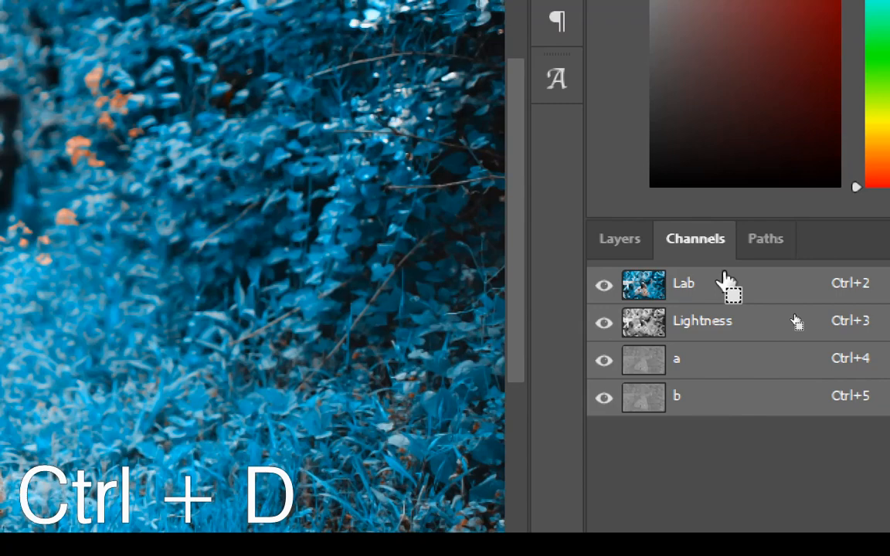
key("ctrl+d")
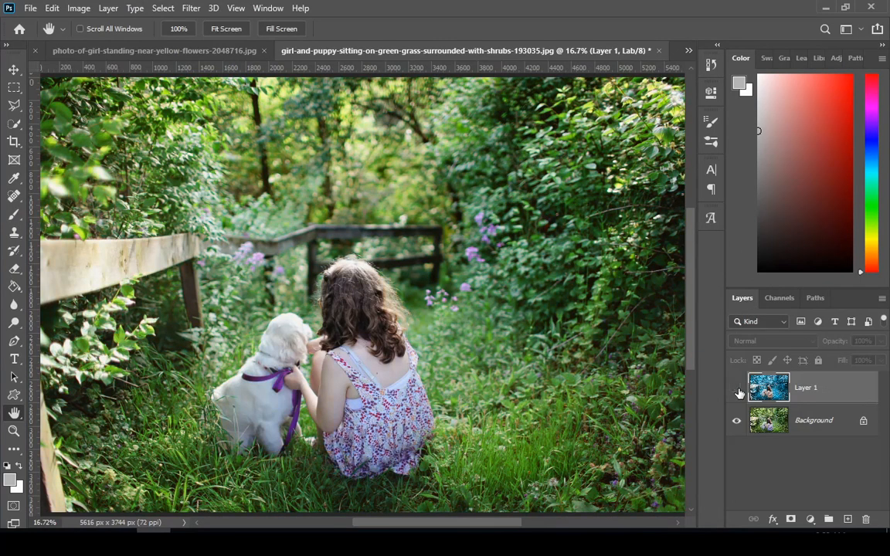
Step: Make teal Layer 1 visible and bring up the adjustment layer menu
left_click(737, 386)
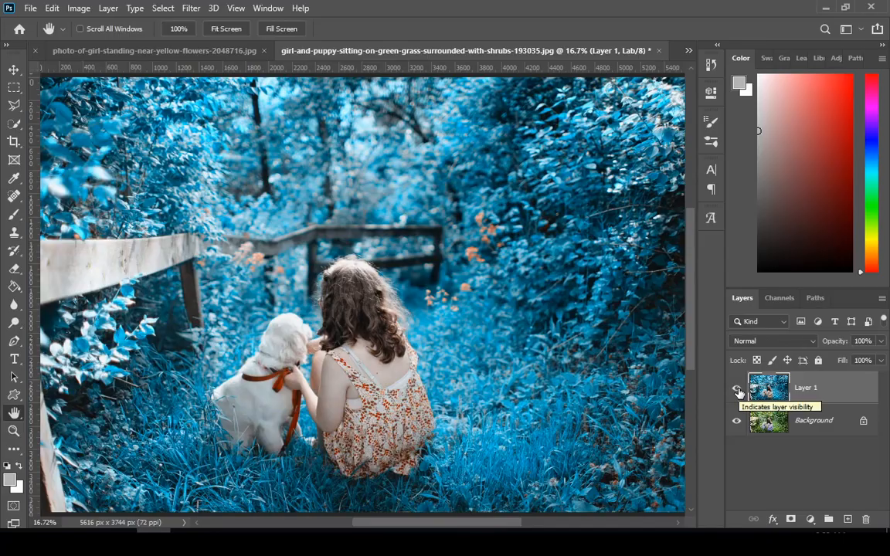
left_click(735, 388)
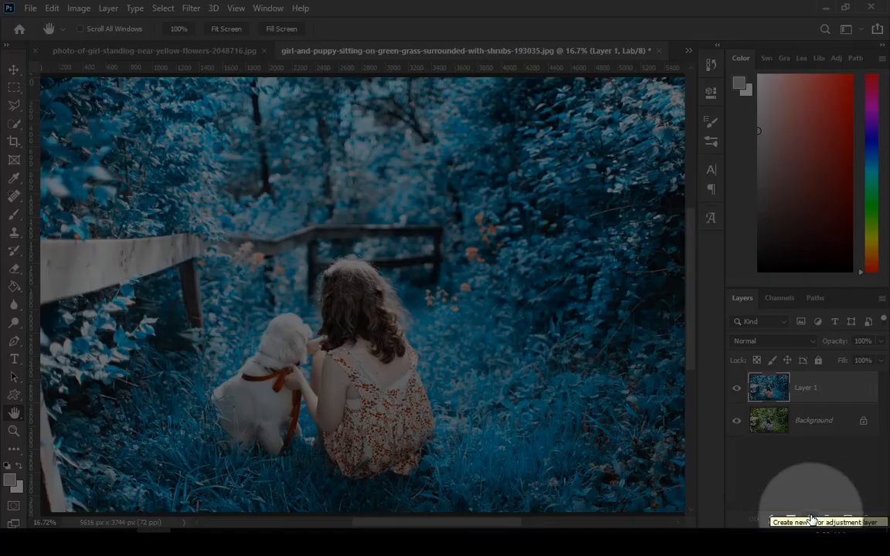
left_click(811, 522)
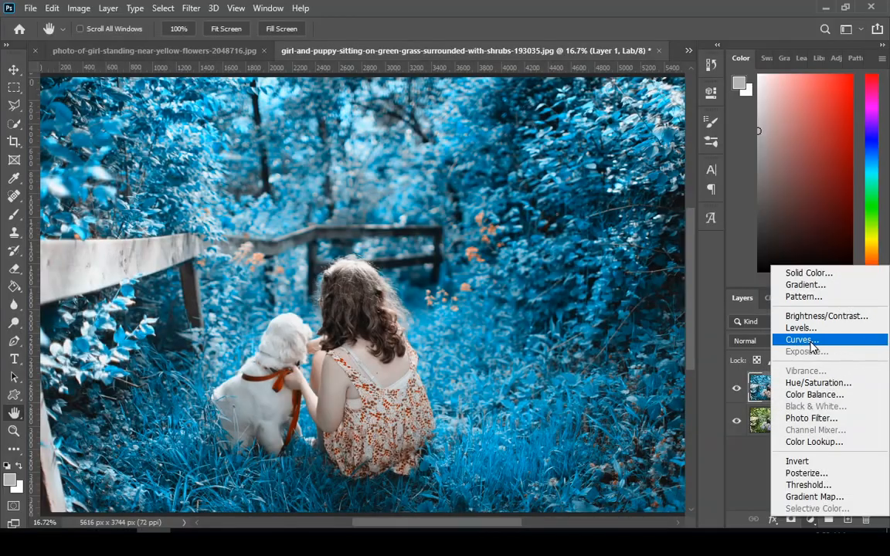
Step: Add a Curves layer, pulling the white point left and reshaping a midtone point
left_click(800, 339)
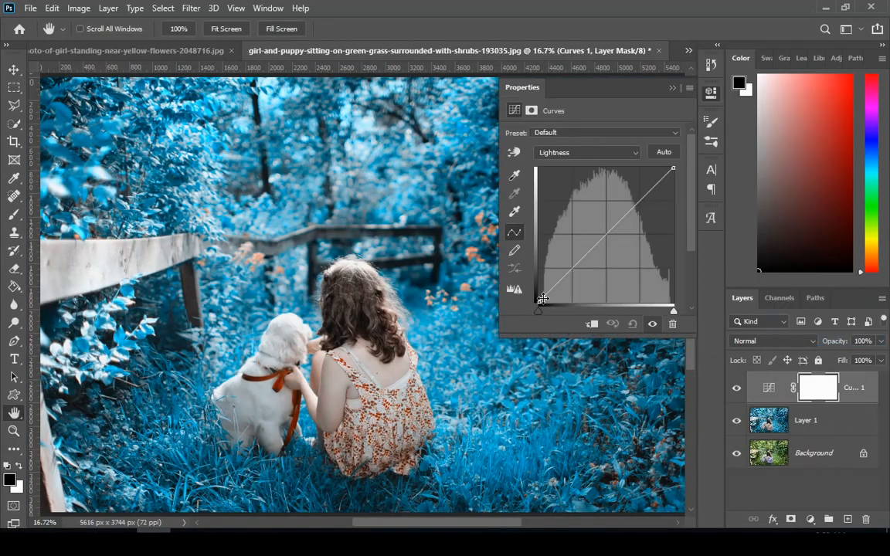
left_click_drag(544, 300, 537, 295)
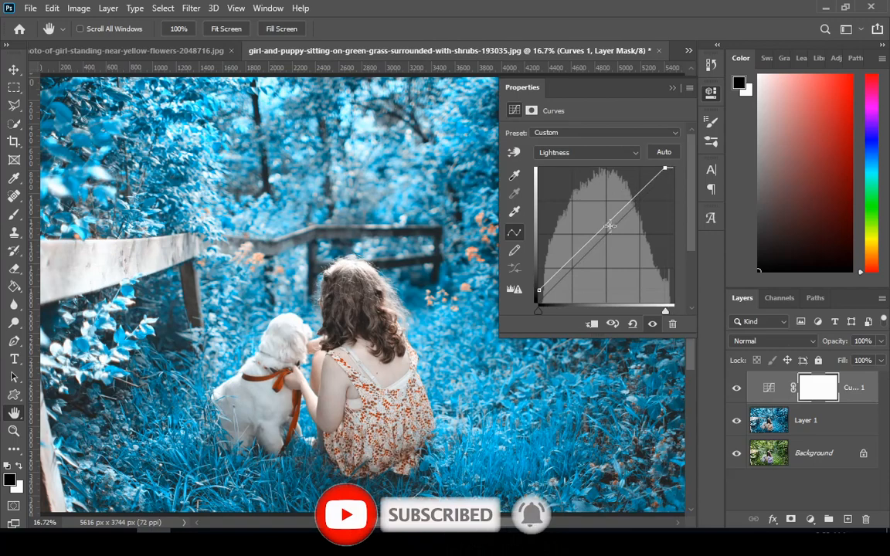
left_click_drag(610, 226, 605, 237)
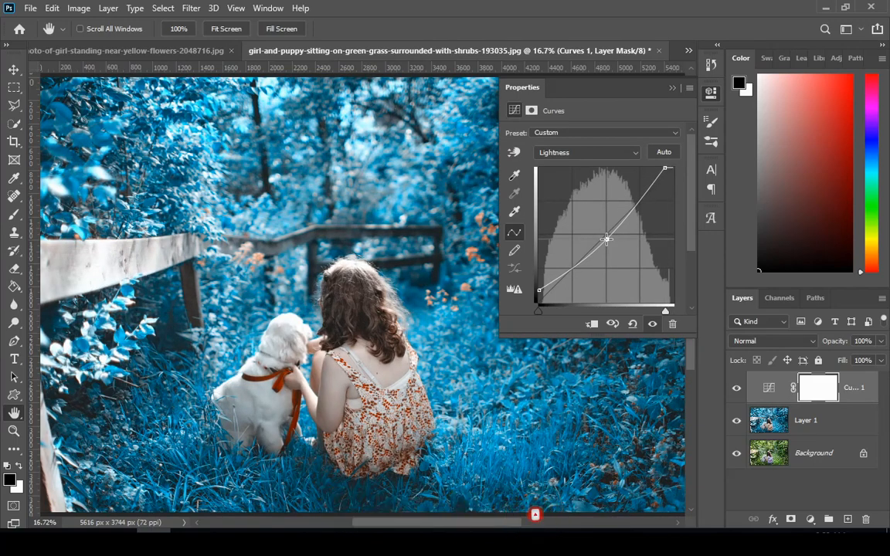
left_click_drag(605, 238, 606, 241)
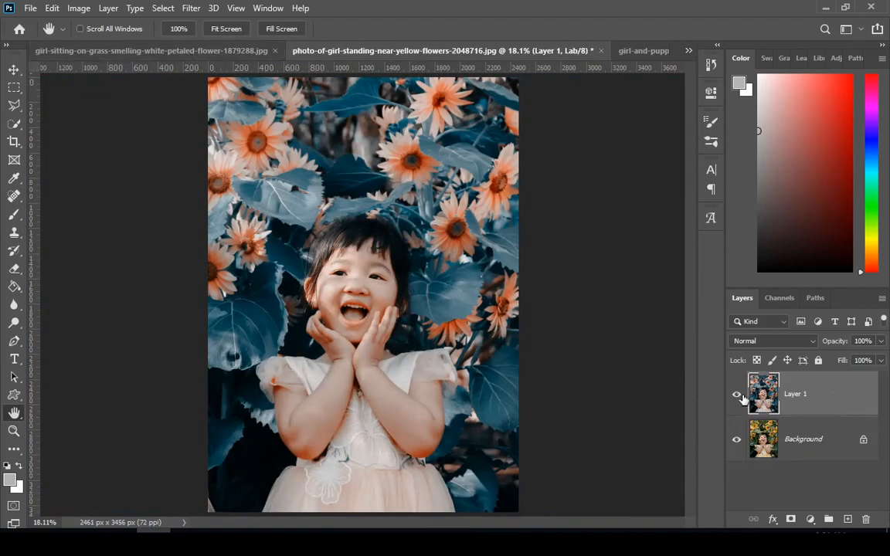
Step: Toggle Layer 1 on the sunflower and flower-girl photos to compare teal before and after
left_click(736, 395)
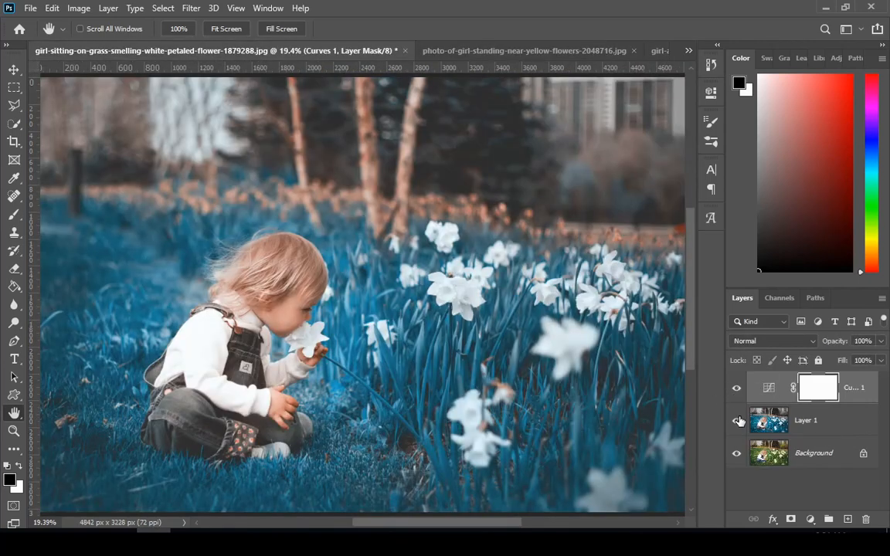
left_click(735, 420)
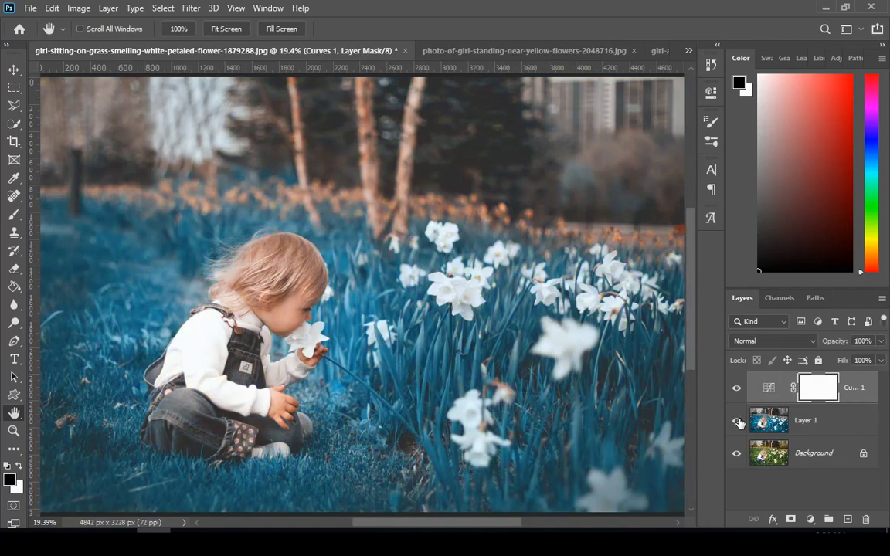